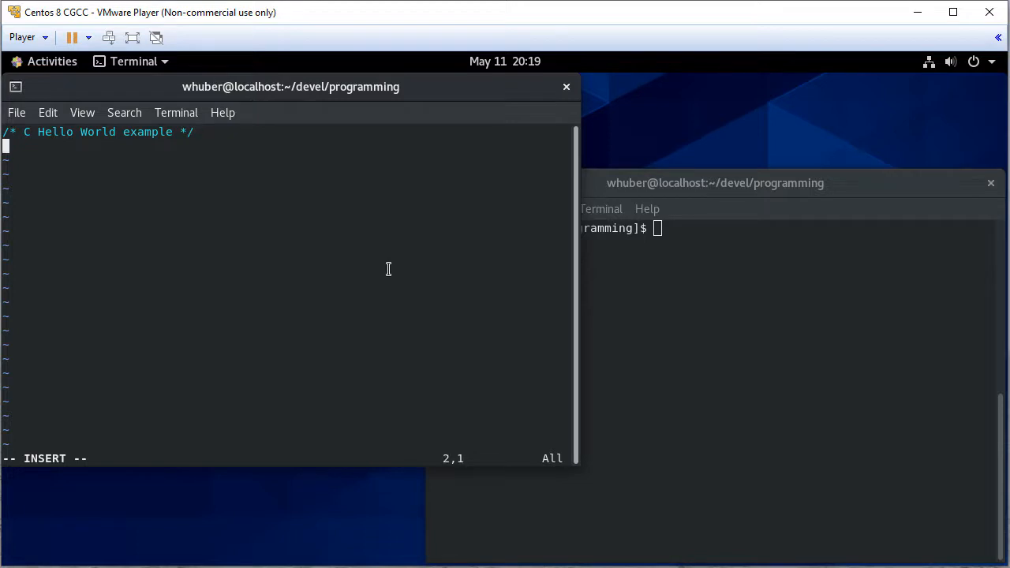
pyautogui.write('#include<stdio.h>')
pyautogui.write('int main(void)')
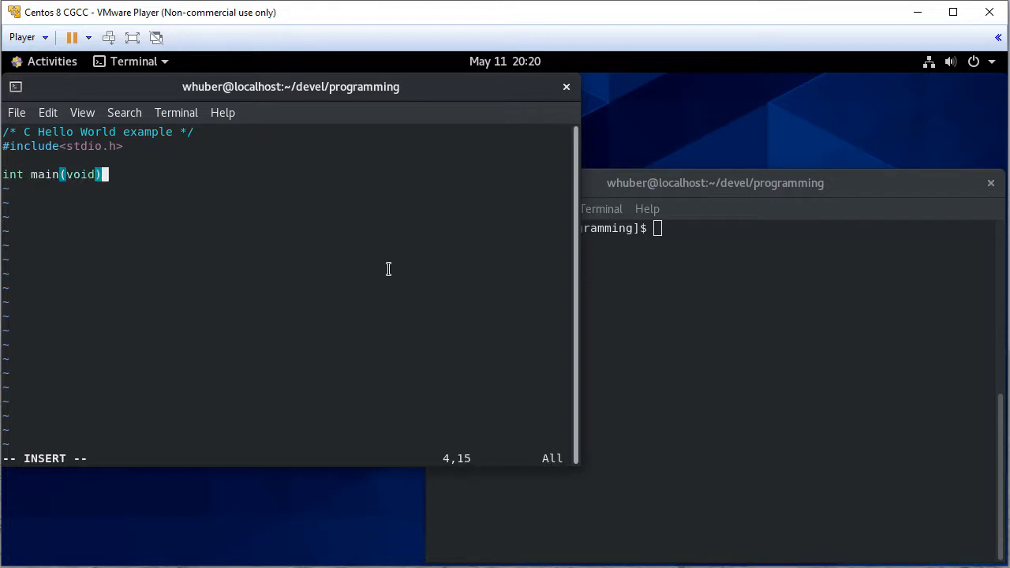